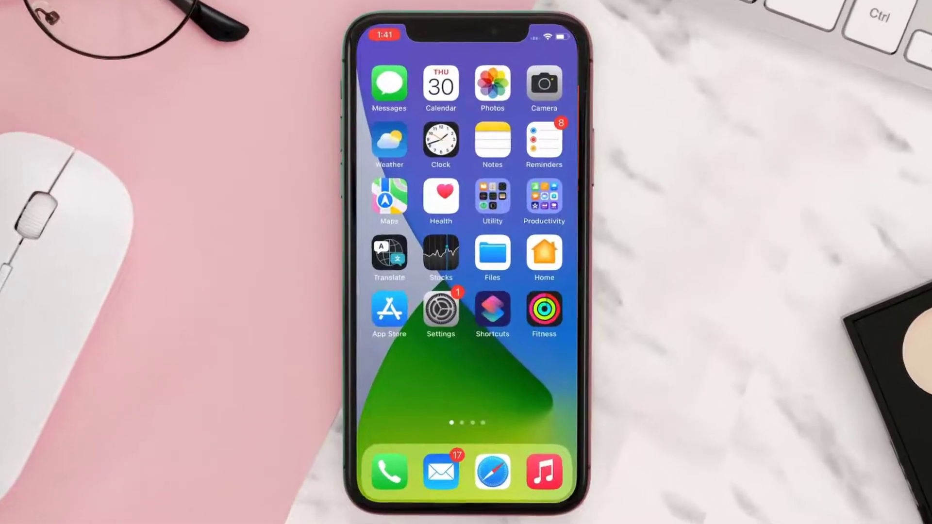
- Launch Mail from the Home Screen dock to show the Inbox
click(440, 472)
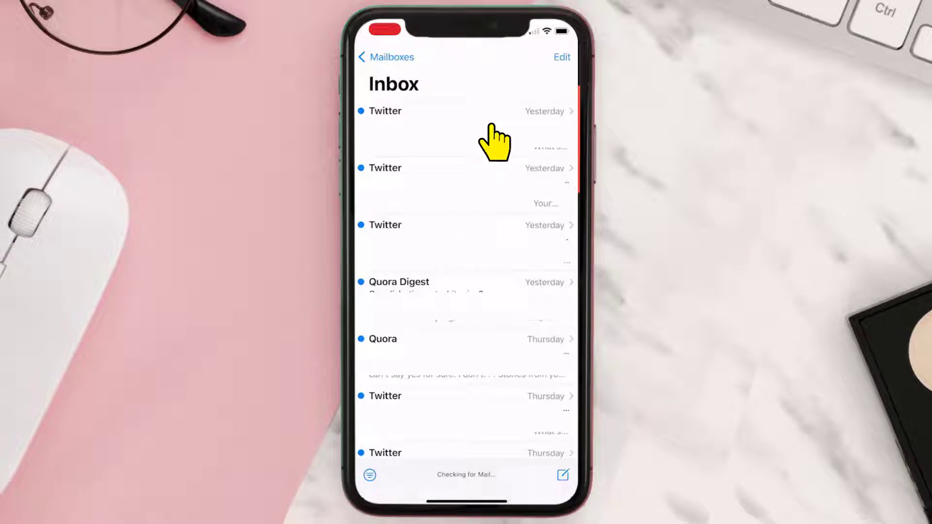
- Swipe left on yesterday's top Twitter email and archive it
drag(535, 124, 416, 125)
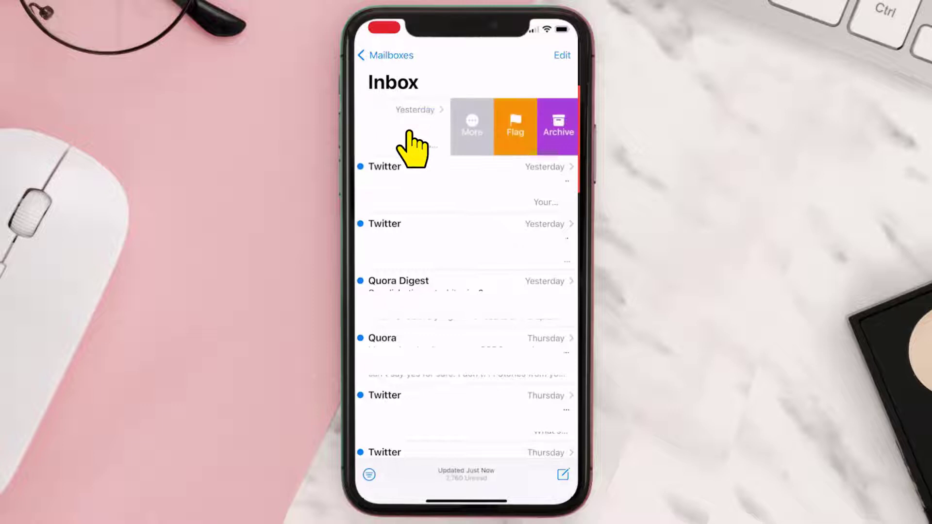
click(557, 125)
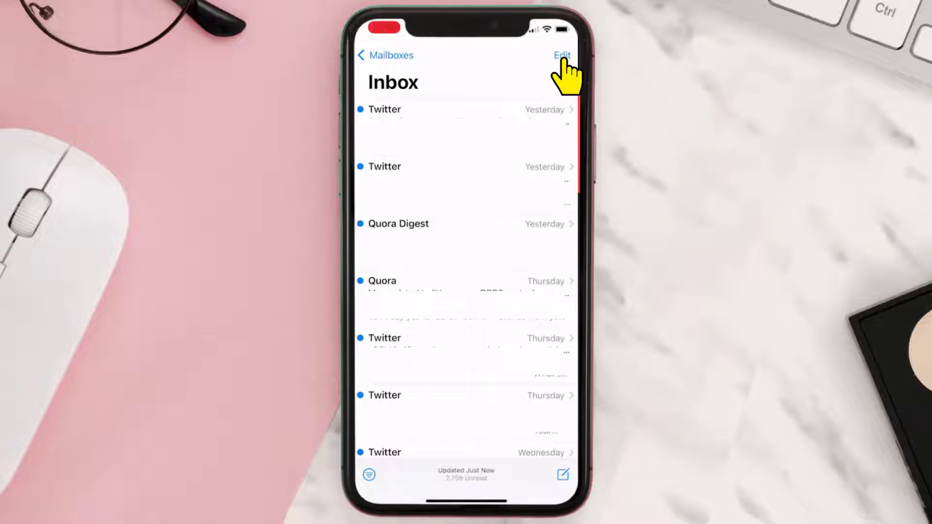
- Enter edit mode and select Quora Digest, Quora and Thursday's Twitter email
click(561, 55)
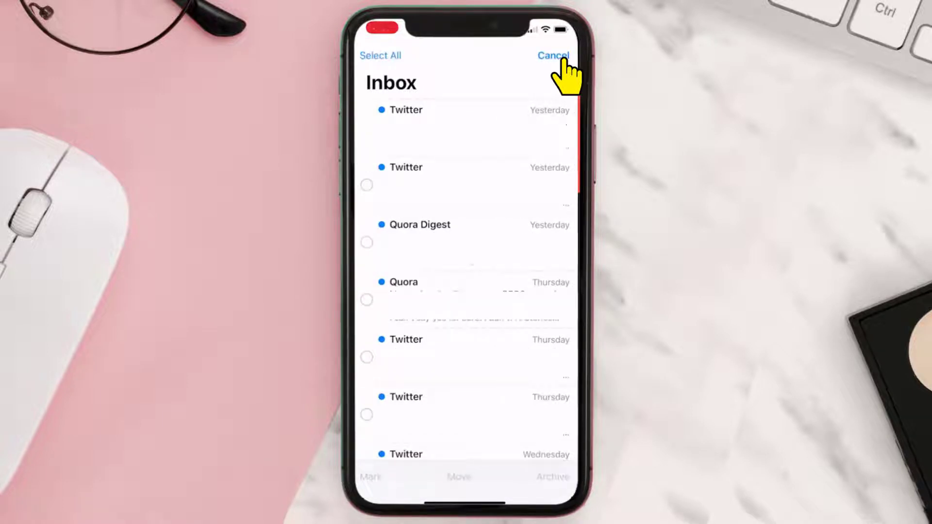
mouse_move(381, 65)
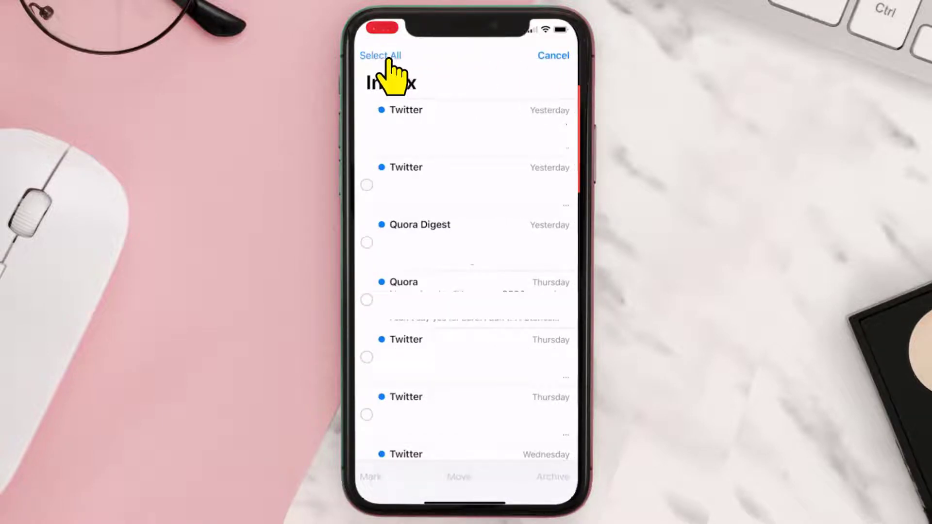
click(367, 357)
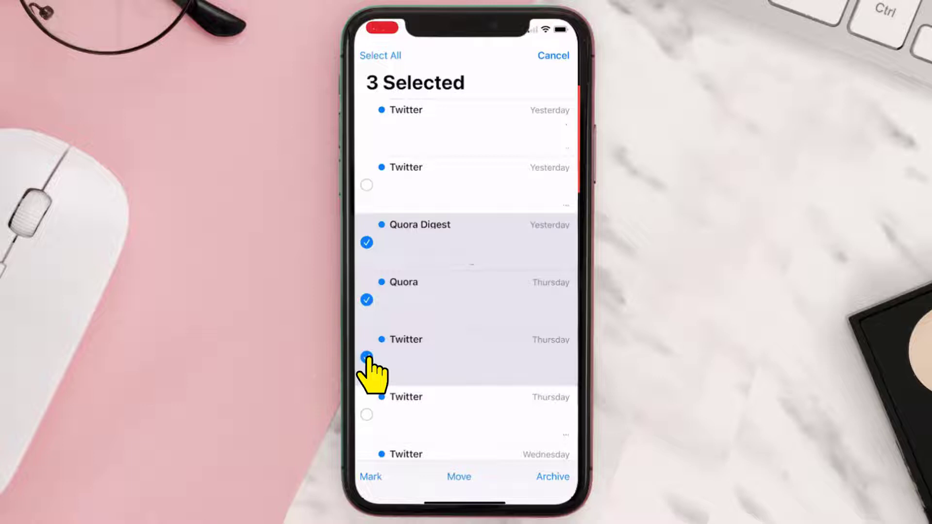
click(366, 357)
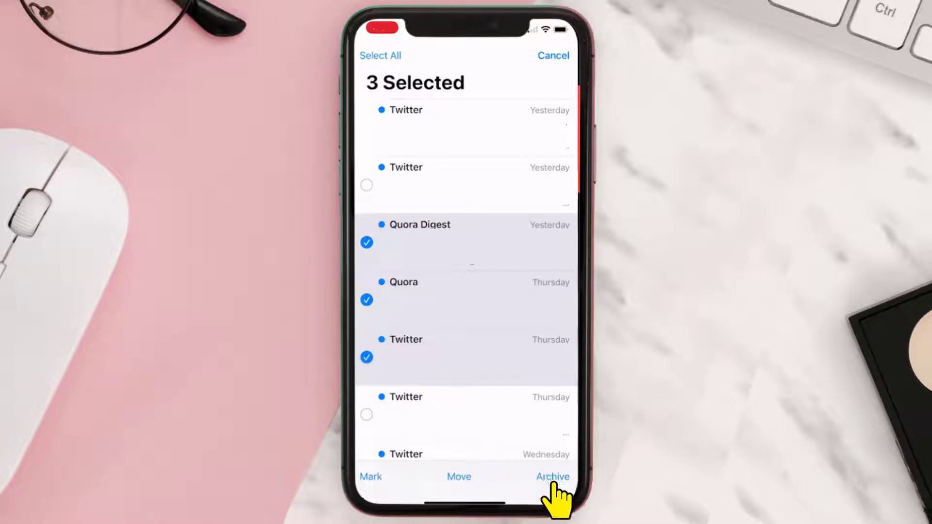
- Archive the three selected emails from the bottom toolbar
click(552, 476)
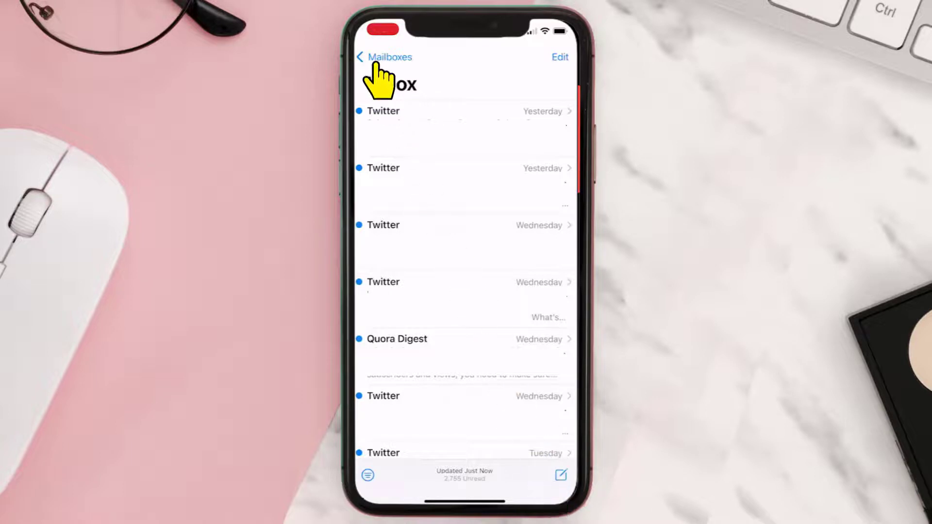
- Return to the Mailboxes list showing Inbox, VIP, Outbox and Gmail folders
click(387, 57)
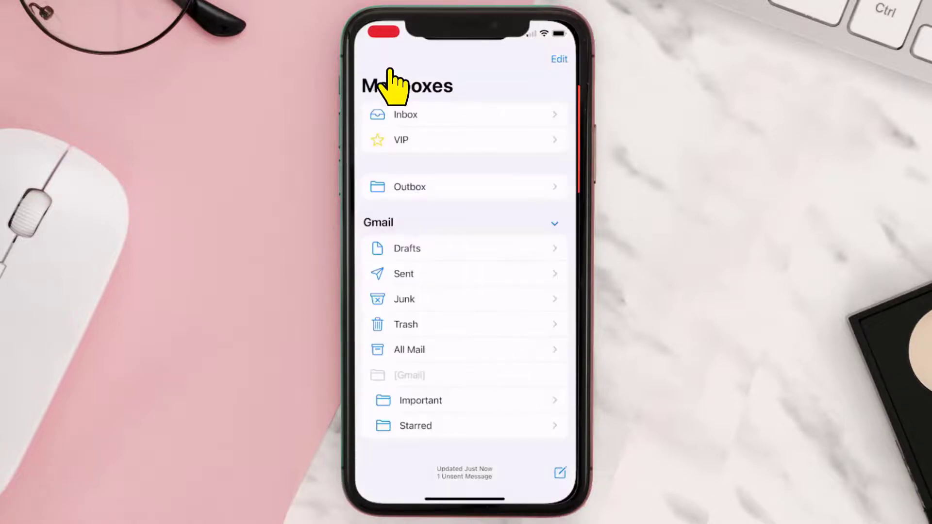
mouse_move(523, 428)
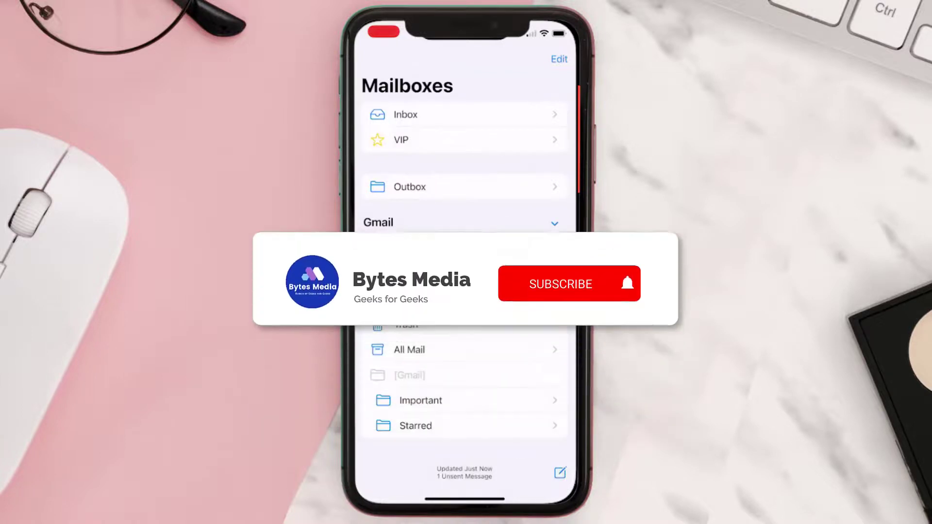
click(559, 284)
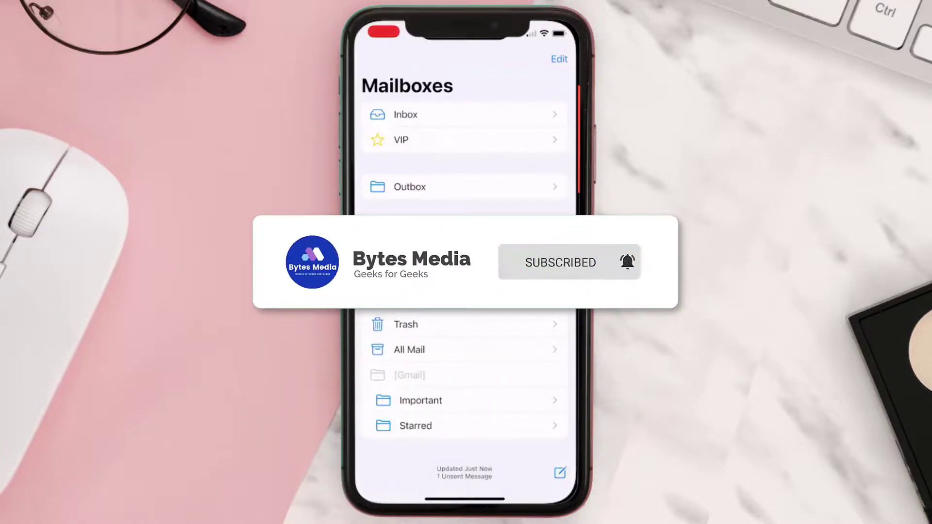